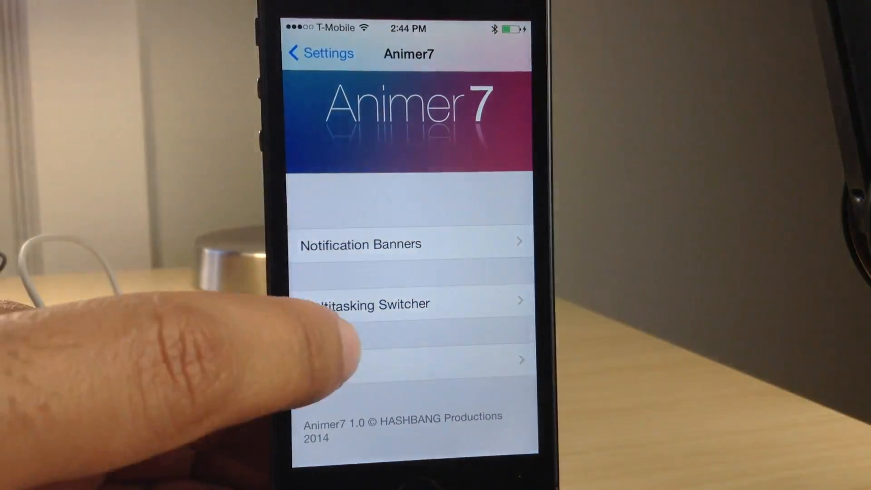
# Step: Return from the Animer7 panel to the main Settings list
pyautogui.click(319, 54)
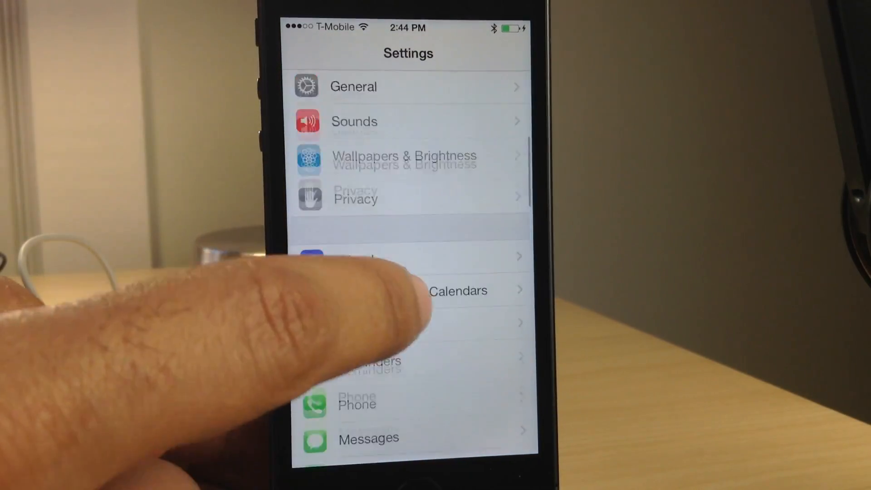